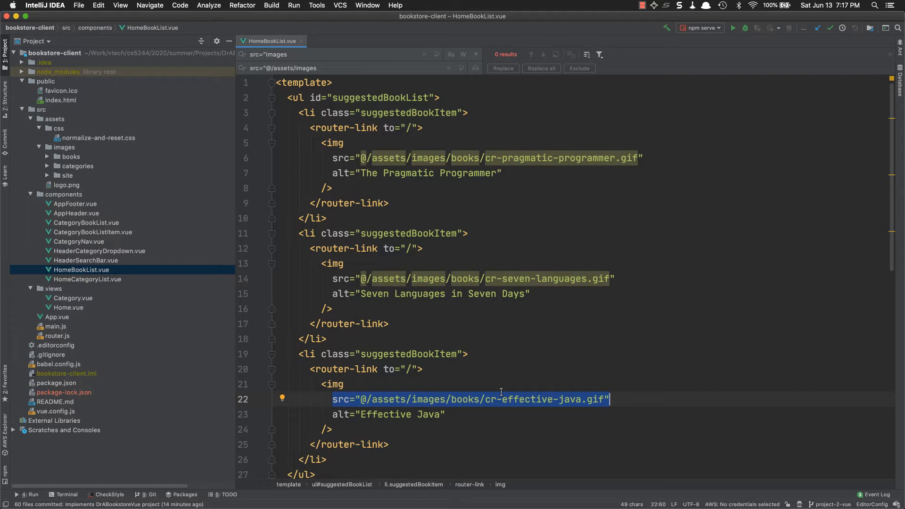
pyautogui.moveTo(168, 121)
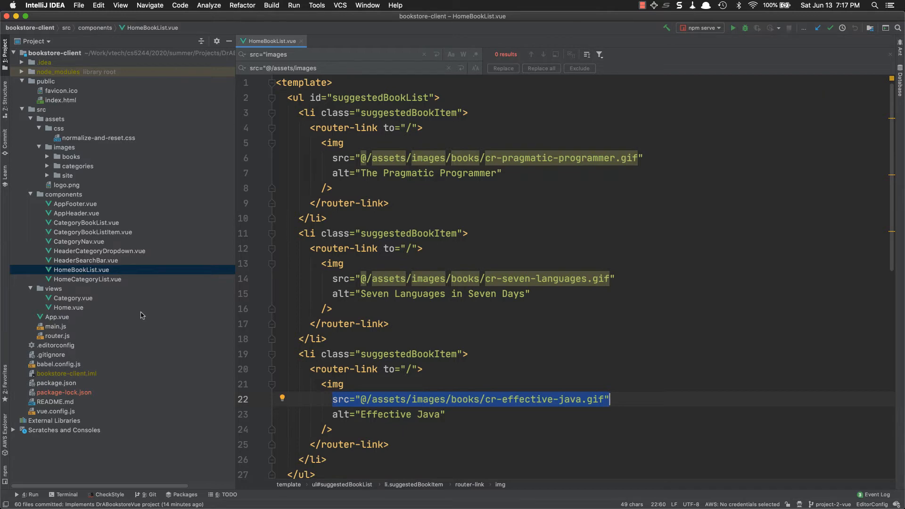
pyautogui.moveTo(645, 190)
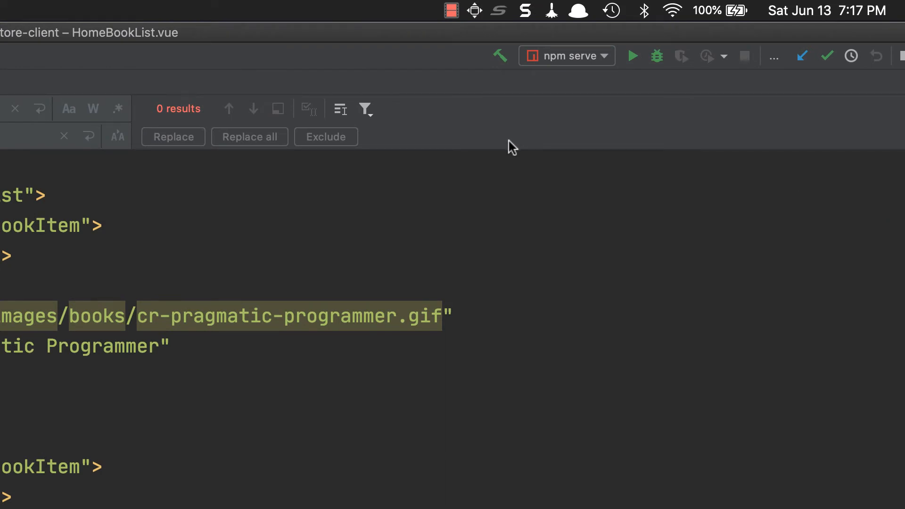
# - Bring up the Run/Debug Configurations dialog from the toolbar's configuration dropdown via Edit Configurations
pyautogui.click(603, 56)
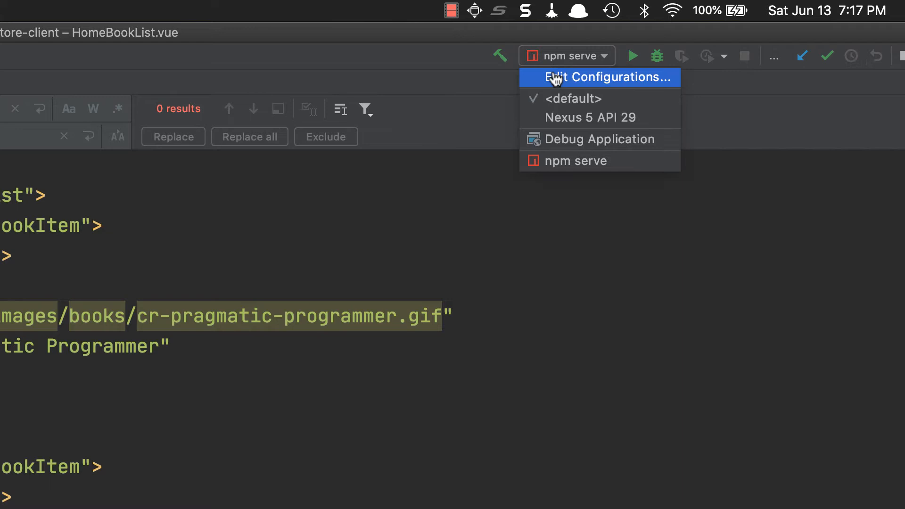
pyautogui.click(599, 77)
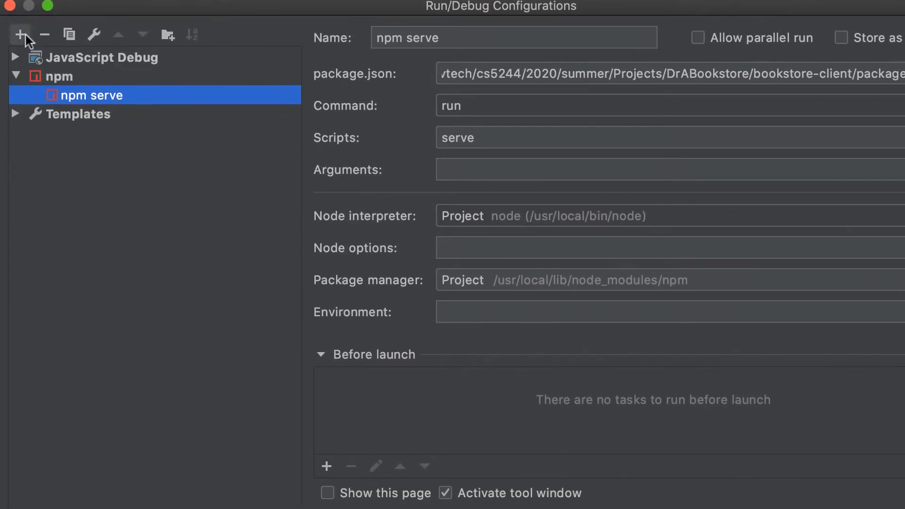
# - Add an npm configuration with script 'serve' and name 'npm serve demonstration'
pyautogui.click(20, 34)
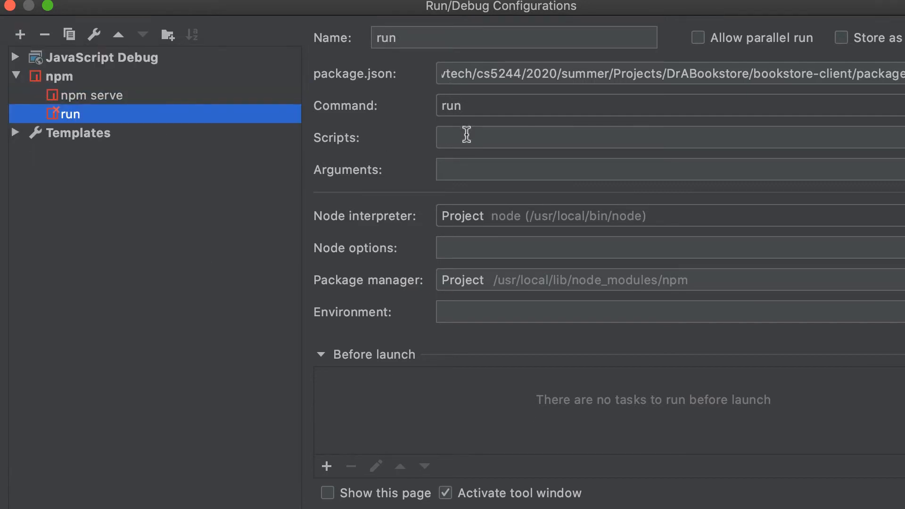
pyautogui.write('s')
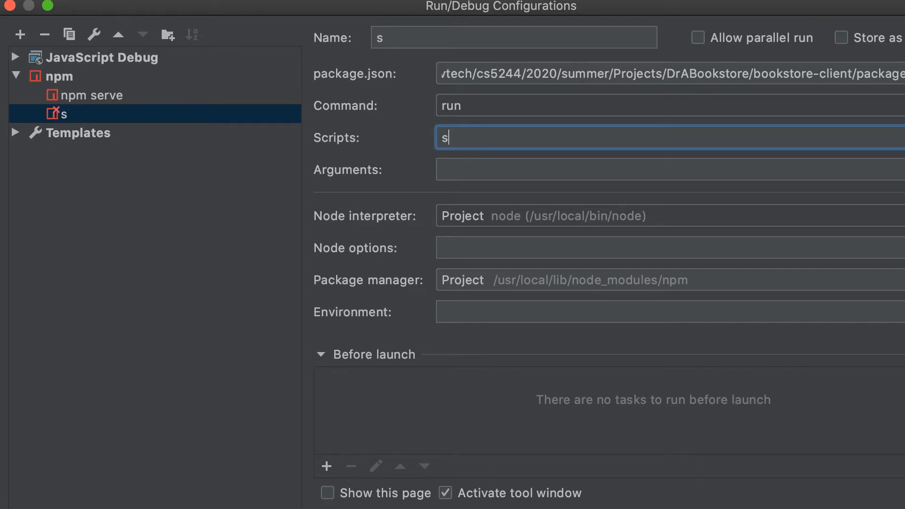
pyautogui.write('erve')
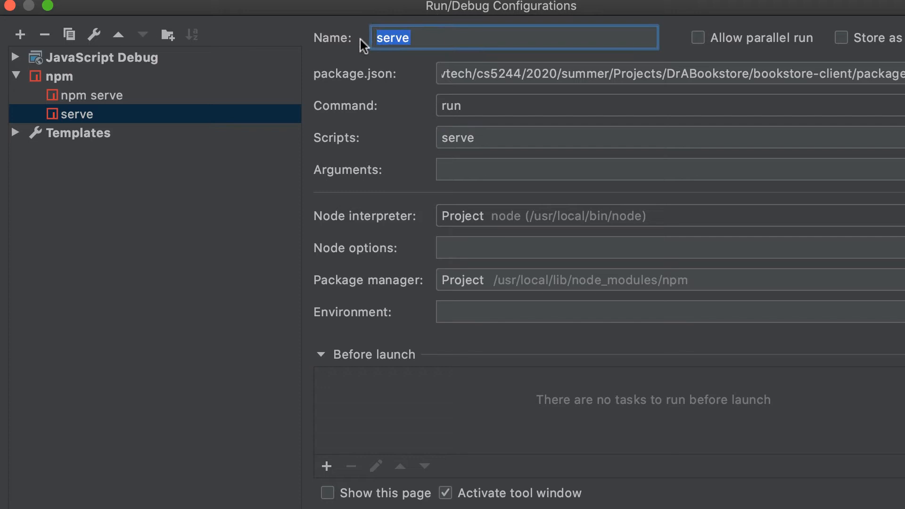
pyautogui.write('npm se')
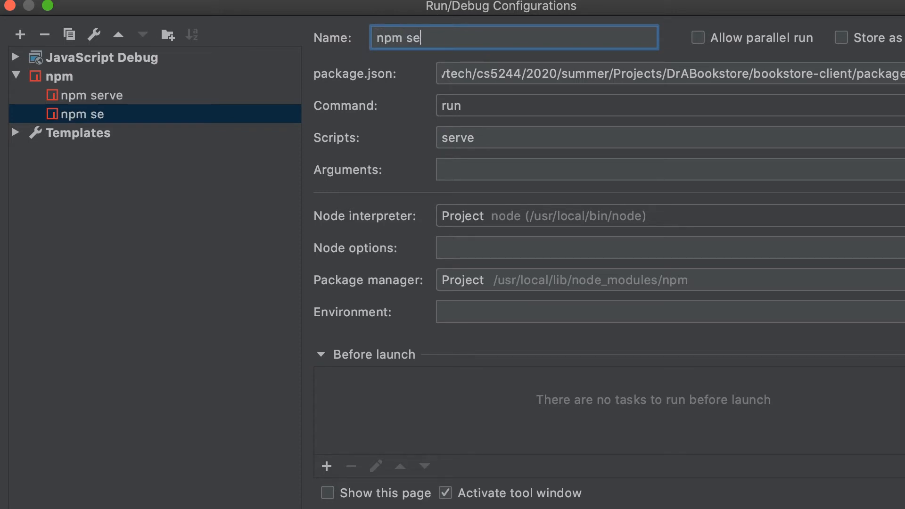
pyautogui.write('rvie dem')
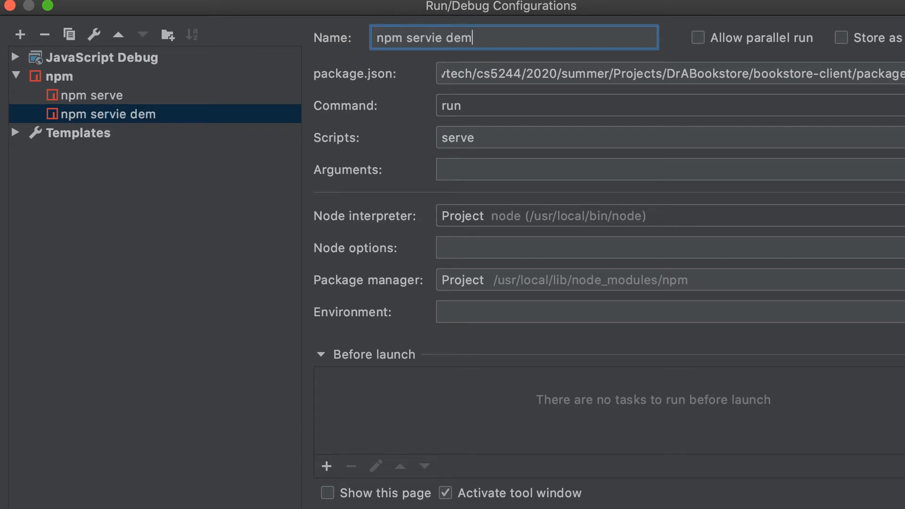
pyautogui.write('onstration')
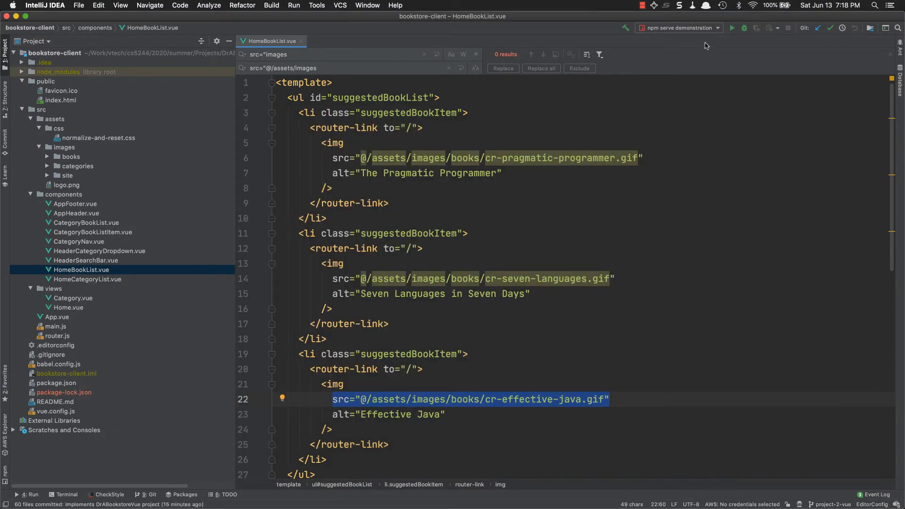
pyautogui.moveTo(725, 35)
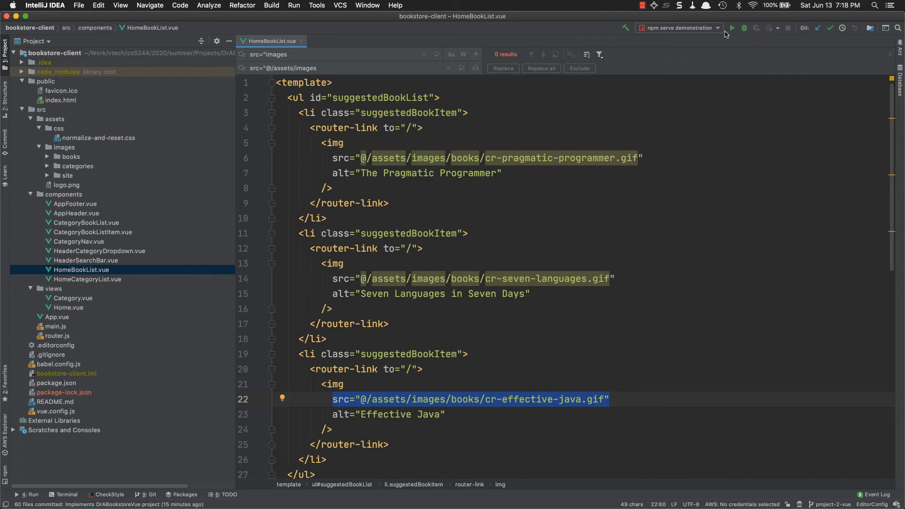
pyautogui.moveTo(732, 28)
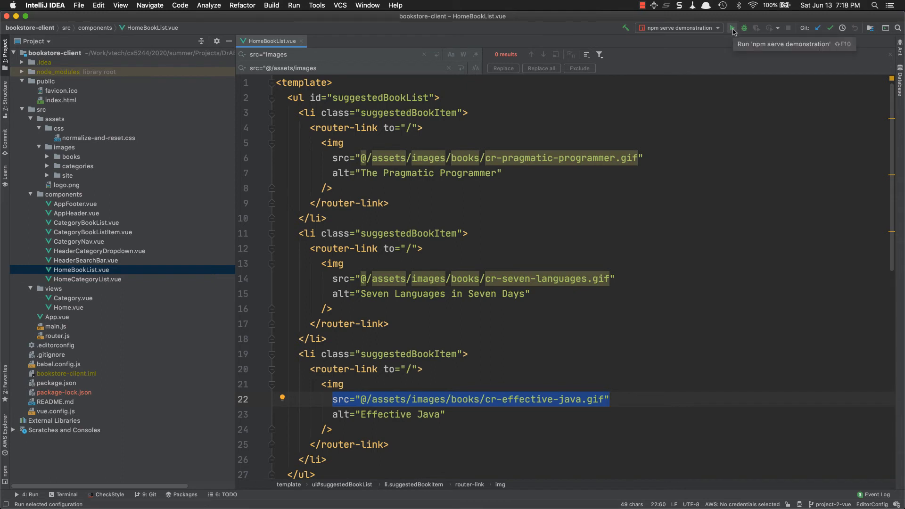
# - Run 'npm serve demonstration' so vue-cli-service serve starts in the Run panel
pyautogui.click(732, 27)
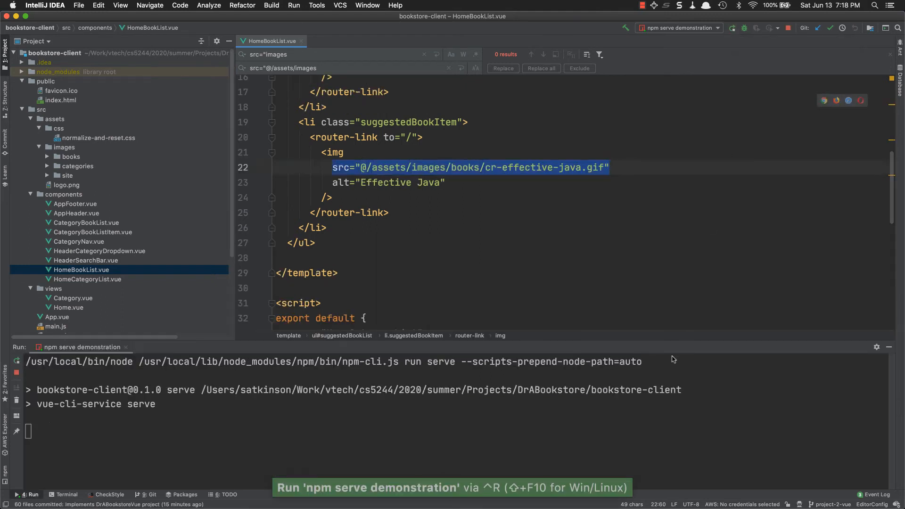